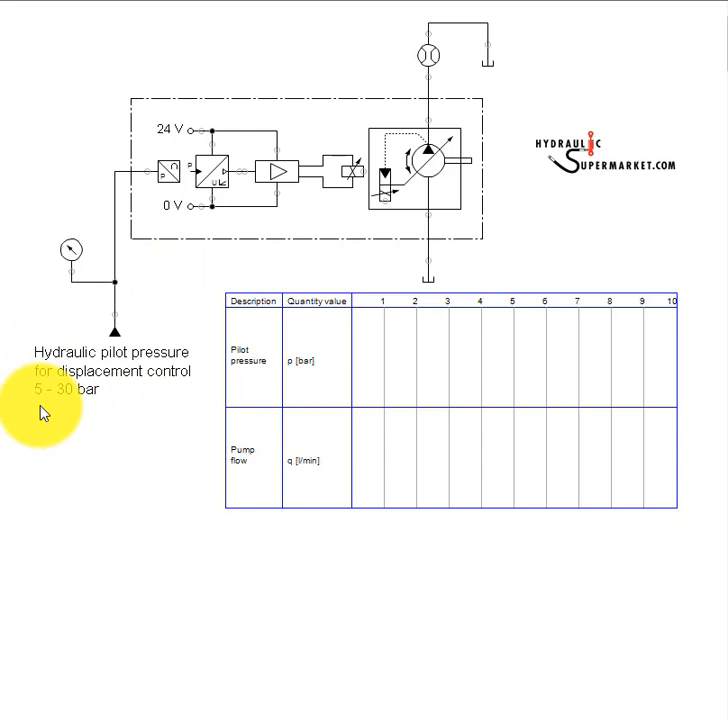
mouse_move(152, 424)
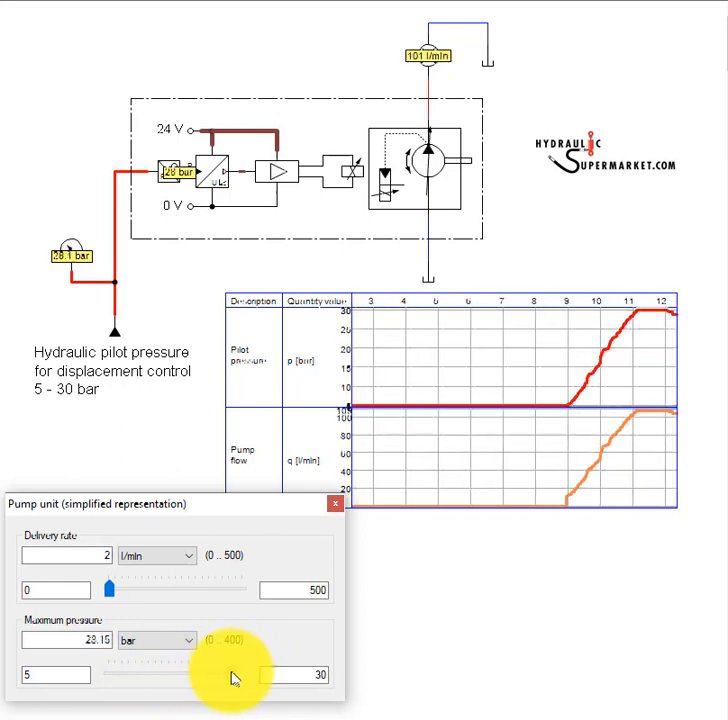
- Drag the pump unit's maximum pilot pressure slider up to about 28 bar during simulation
left_click_drag(220, 674, 118, 674)
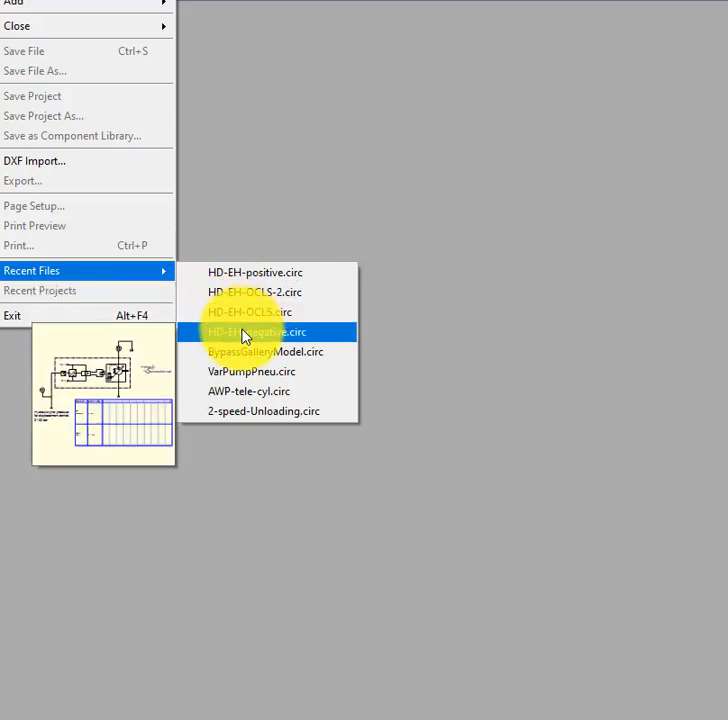
- Load a second pump-control .circ file from the Recent Files list
left_click(256, 332)
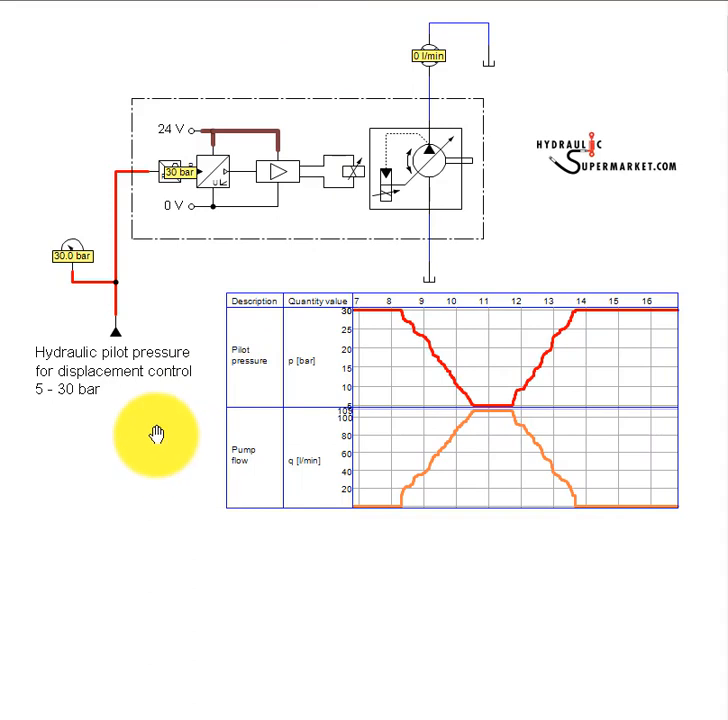
mouse_move(576, 250)
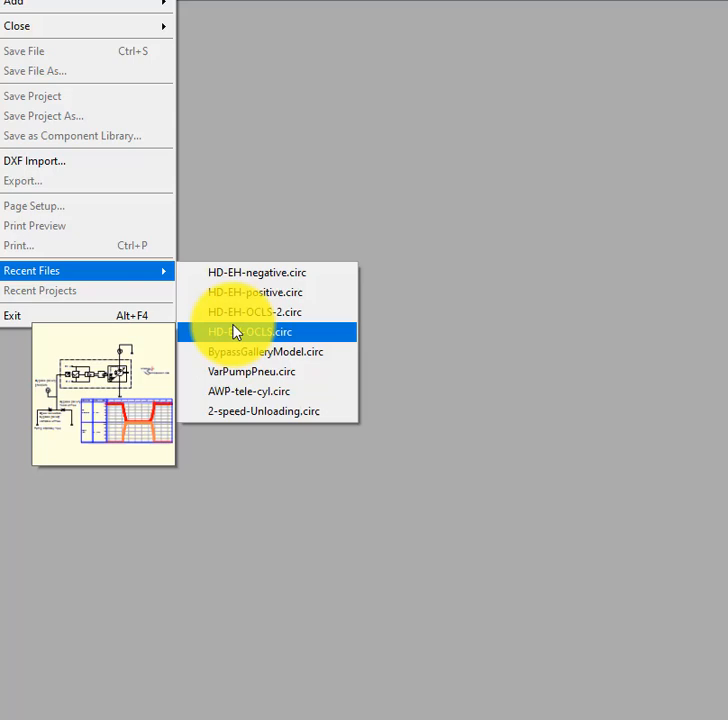
- Load the bypass gallery circuit from the Recent Files list
left_click(250, 332)
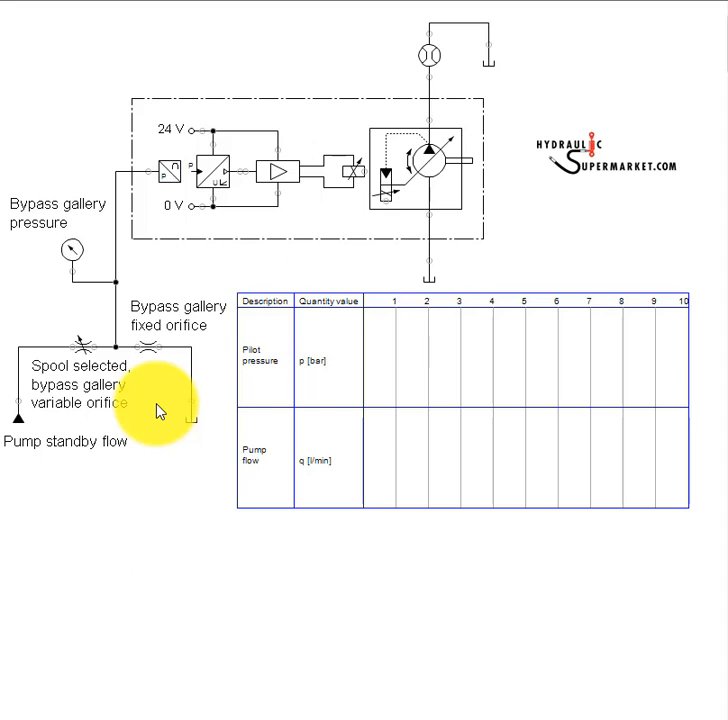
mouse_move(110, 270)
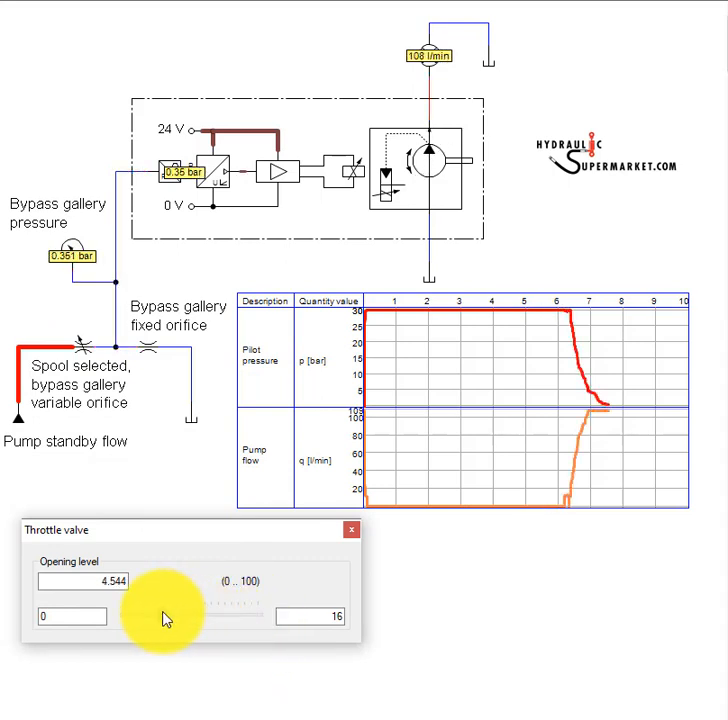
- Reduce the throttle valve opening level so pilot pressure falls and pump flow rises
left_click_drag(160, 616, 144, 616)
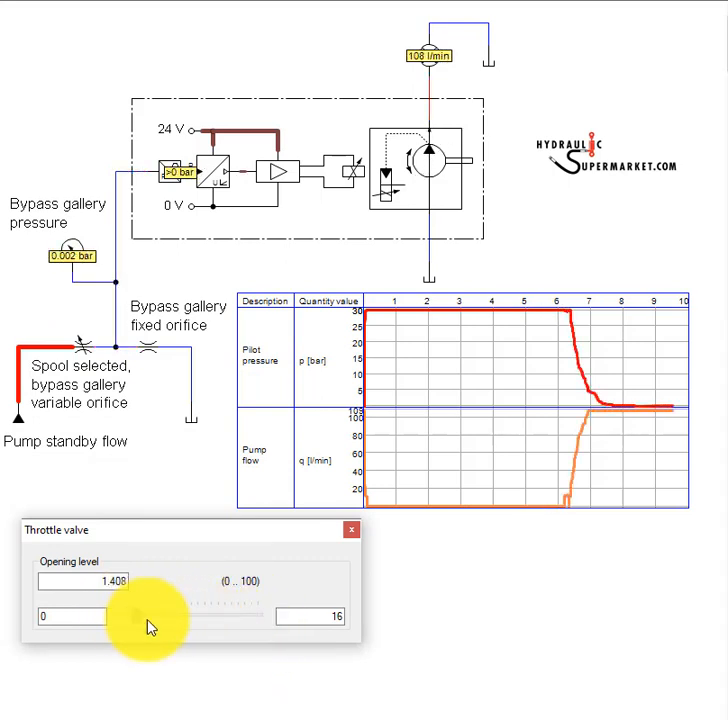
left_click_drag(140, 616, 258, 616)
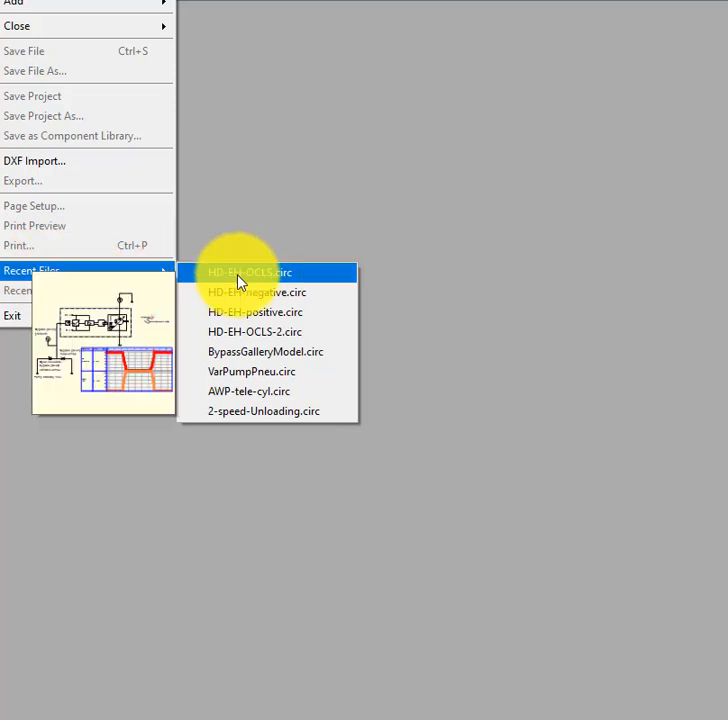
- Load the load-sensing circuit with the proportional 6/3-way hand lever valve from Recent Files
left_click(248, 272)
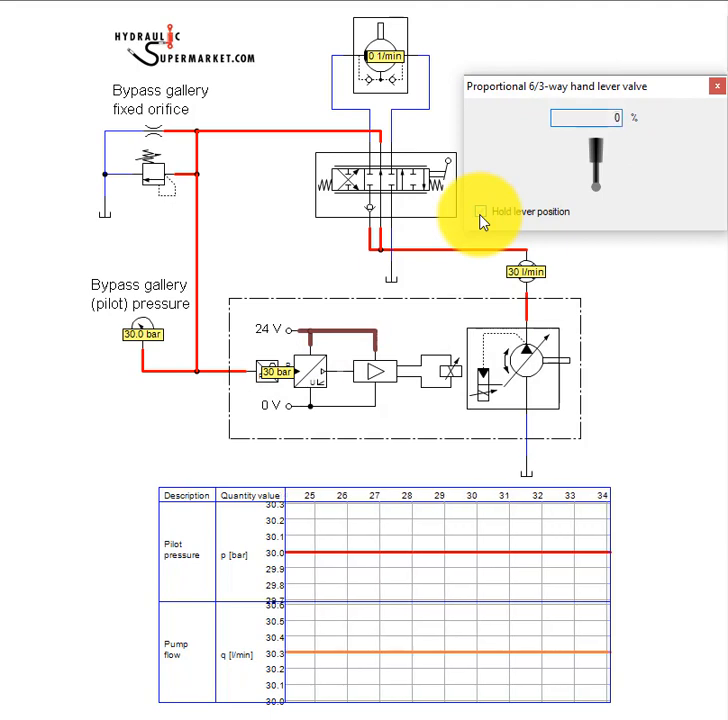
- With Hold lever position on, move the lever to -100 %, back to centre, to 100 % and back to centre
left_click(480, 212)
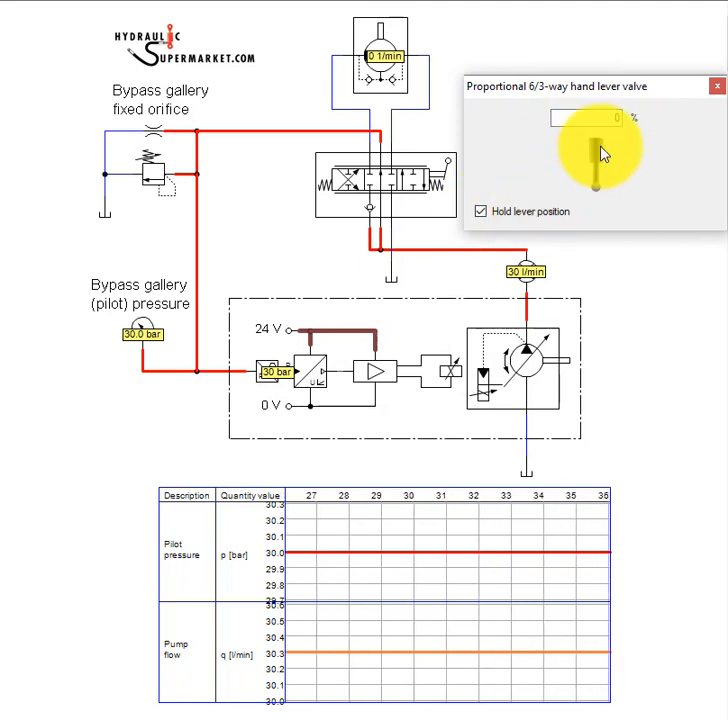
left_click_drag(596, 130, 564, 176)
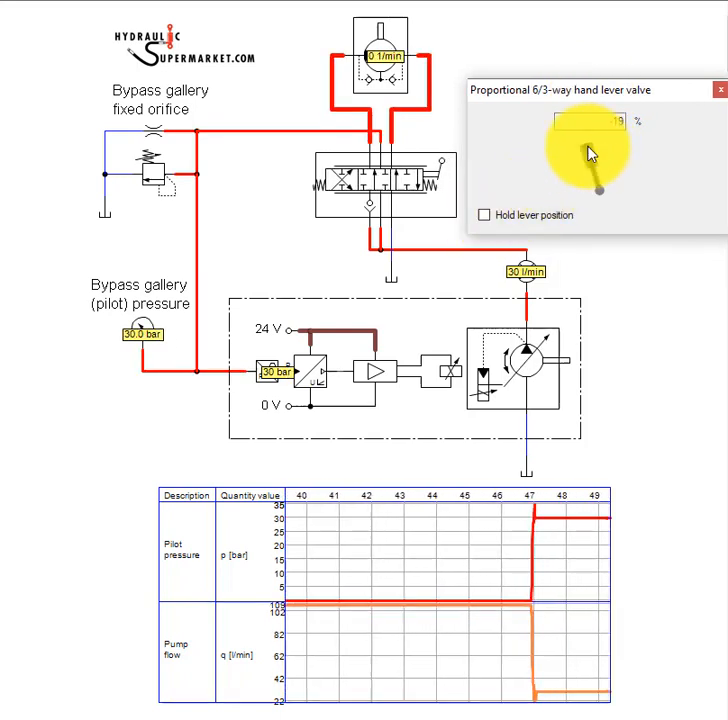
left_click_drag(590, 150, 564, 196)
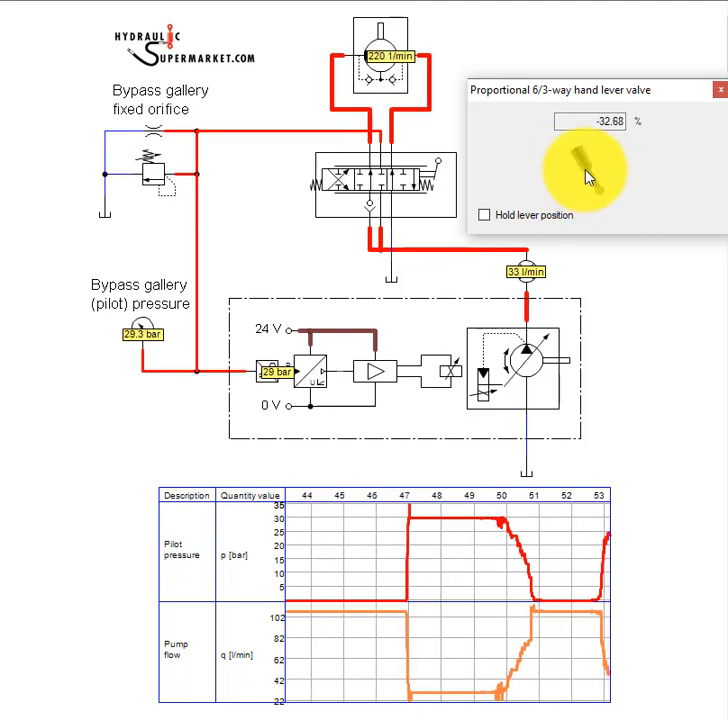
left_click_drag(588, 164, 630, 172)
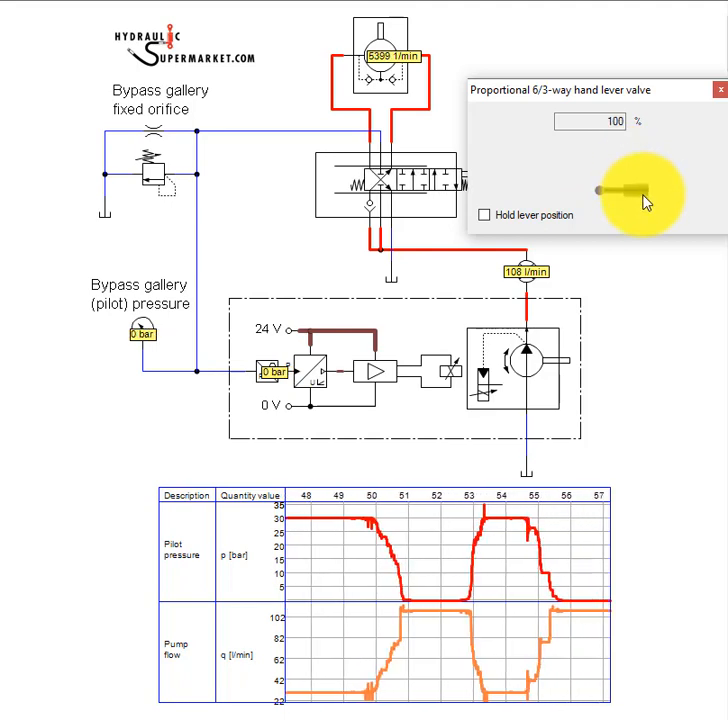
left_click_drag(644, 184, 616, 160)
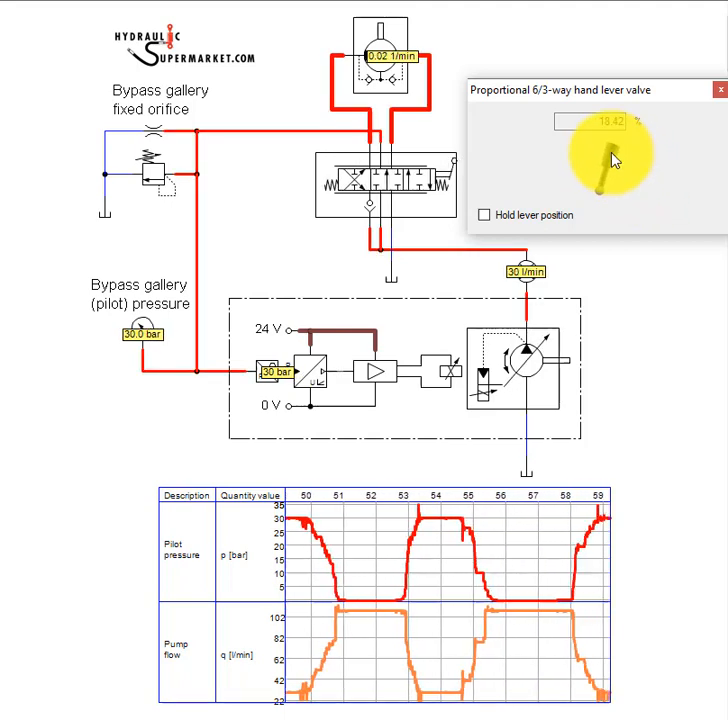
left_click_drag(596, 164, 570, 176)
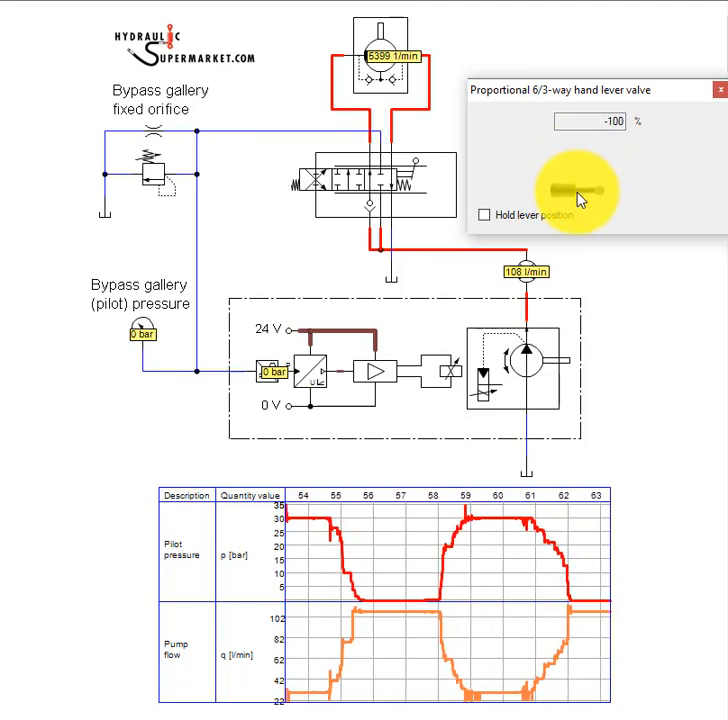
left_click_drag(584, 196, 594, 164)
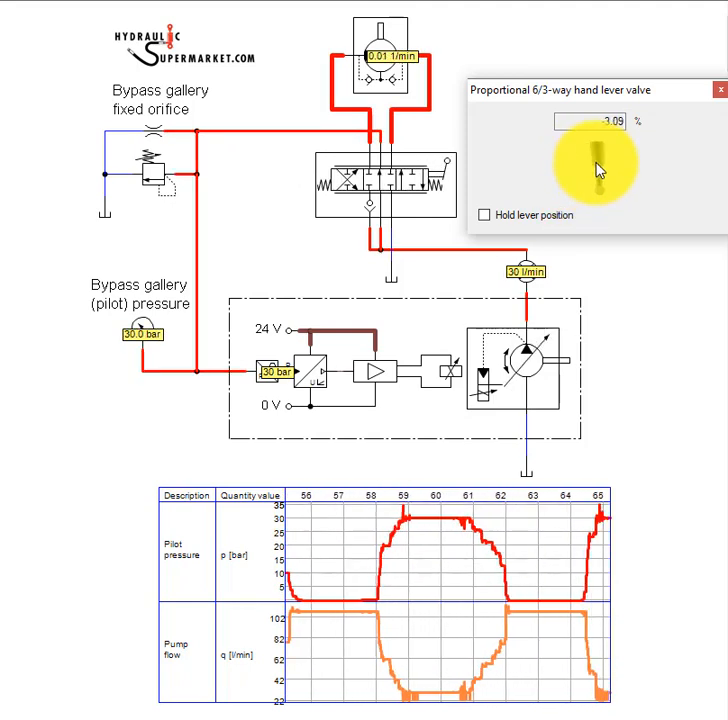